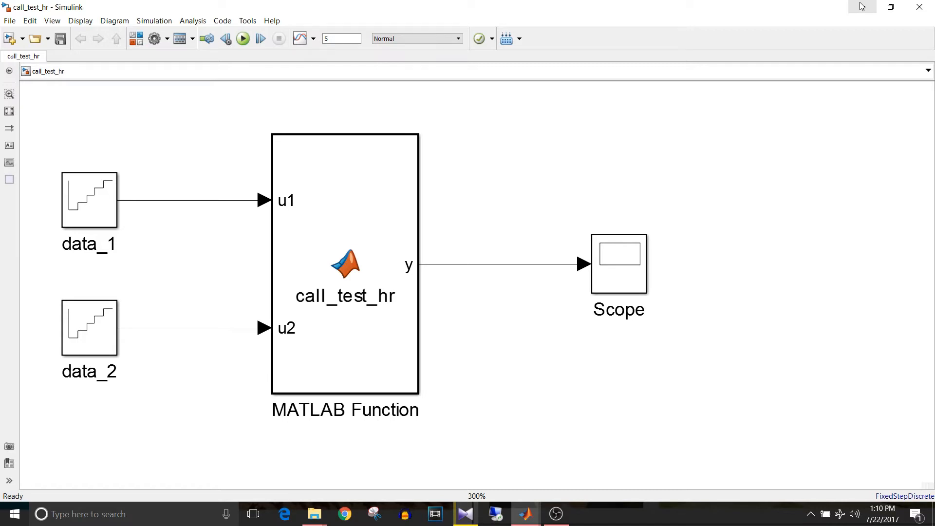
# Select the data_1 Staircase source block in the call_test_hr model.
pyautogui.click(89, 200)
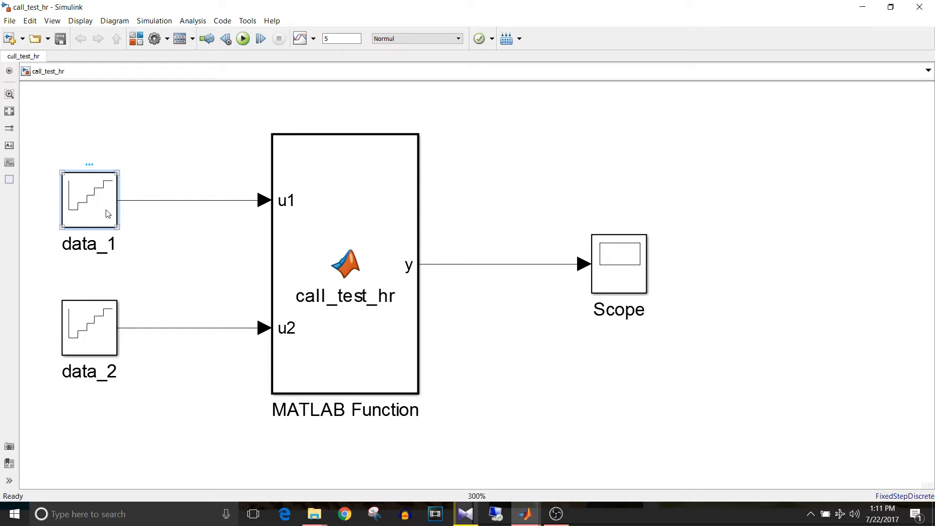
pyautogui.moveTo(108, 316)
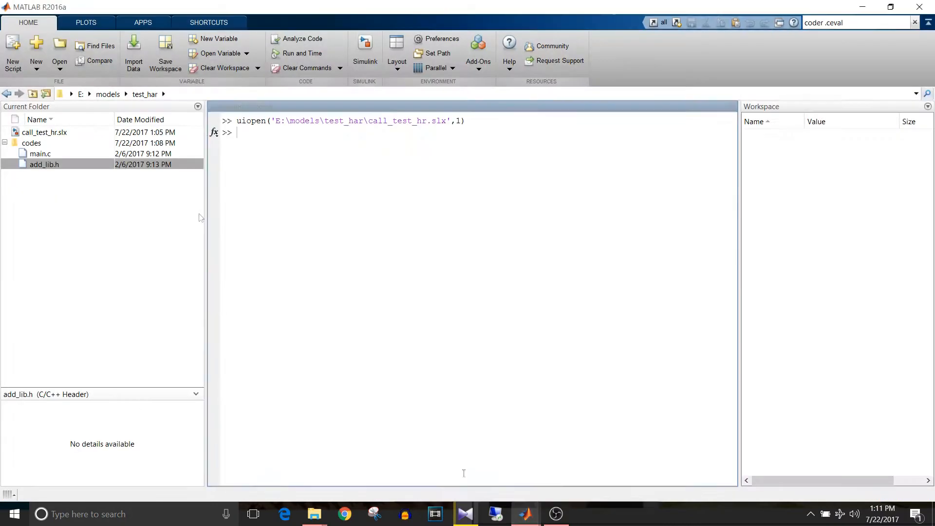
# Open add_lib.h, the header declaring add_2, in the MATLAB editor.
pyautogui.doubleClick(43, 164)
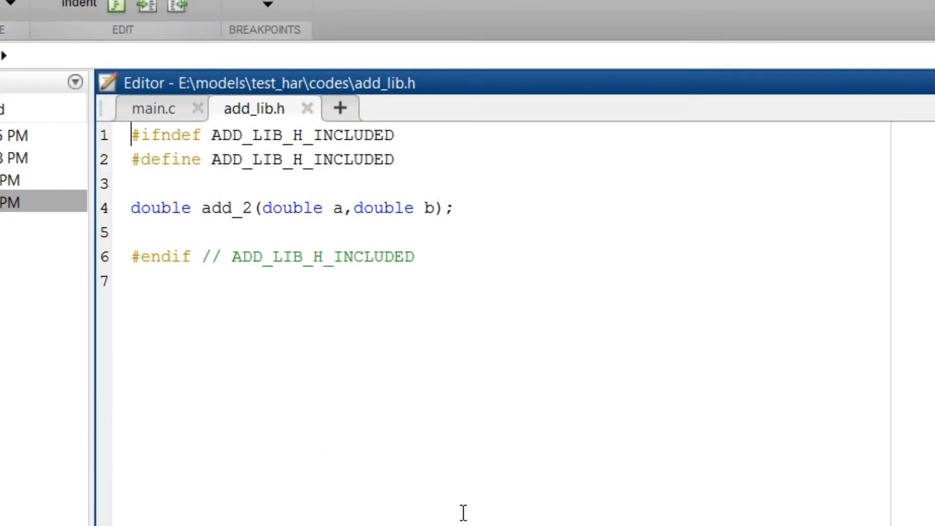
pyautogui.moveTo(490, 429)
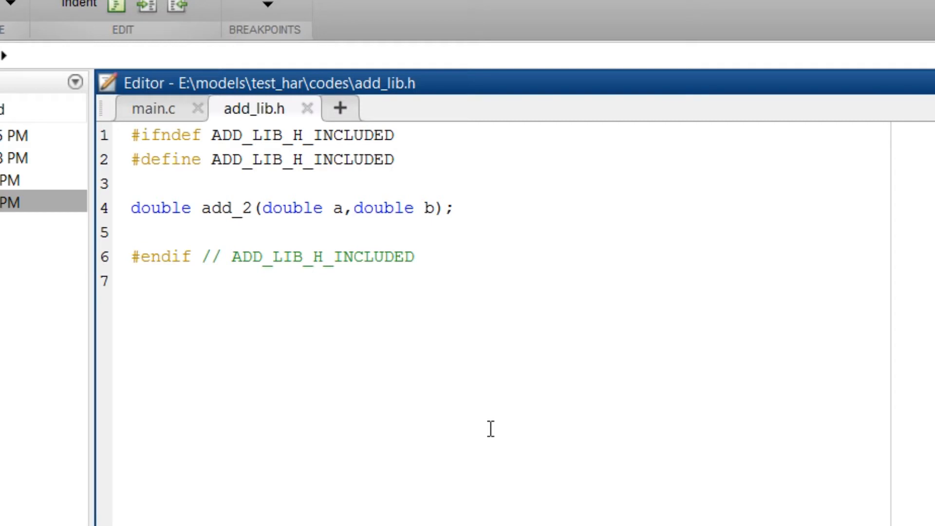
pyautogui.click(133, 281)
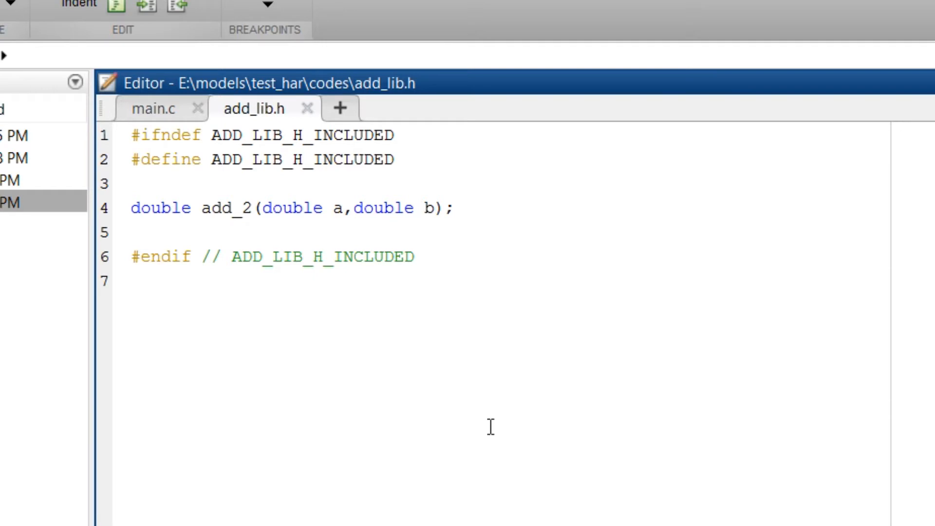
pyautogui.moveTo(321, 196)
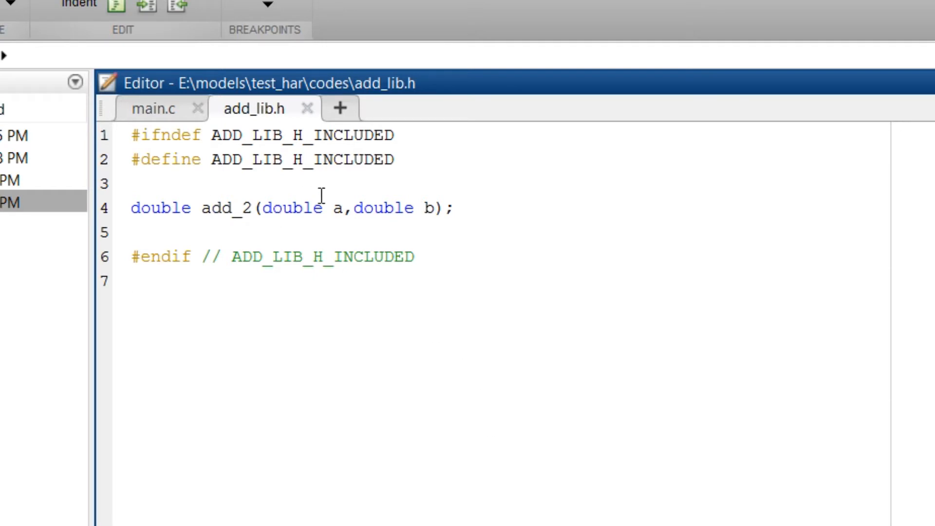
pyautogui.moveTo(567, 261)
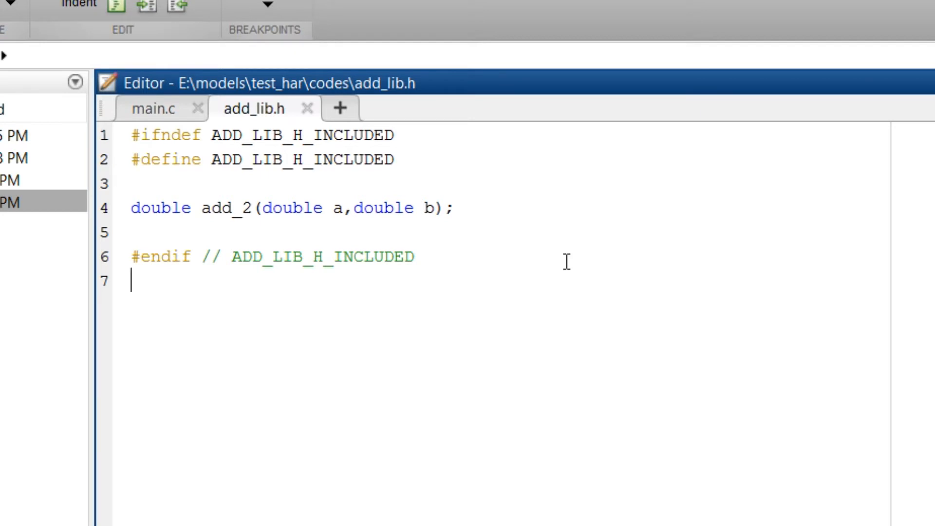
pyautogui.click(154, 108)
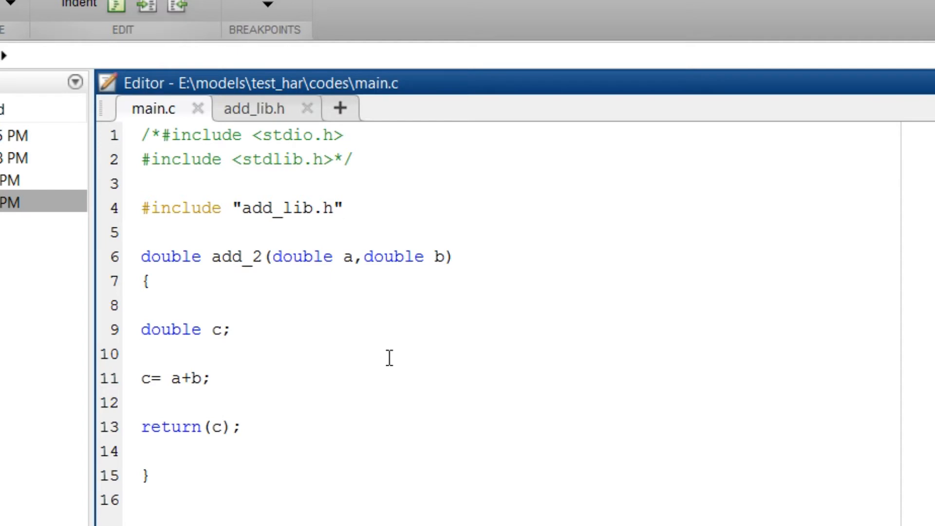
pyautogui.moveTo(259, 315)
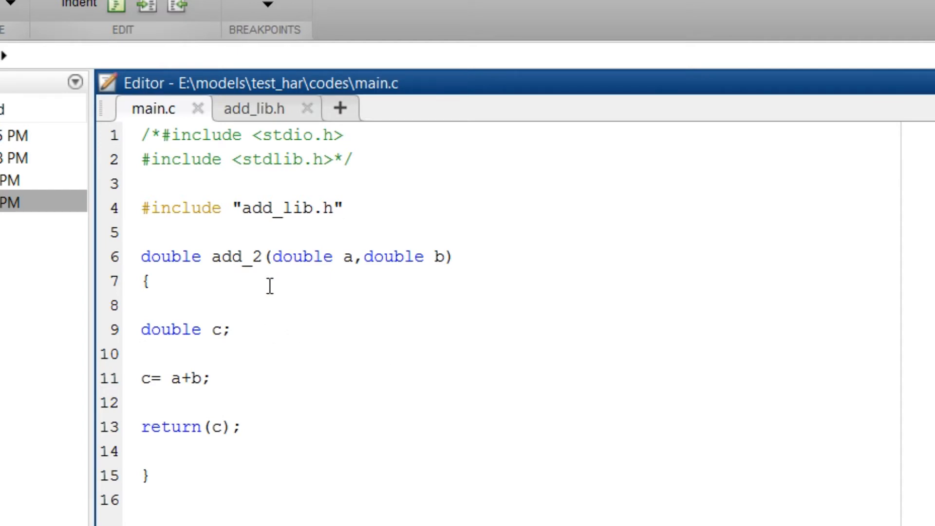
# View main.c, where add_2 returns a+b, in the editor.
pyautogui.click(143, 353)
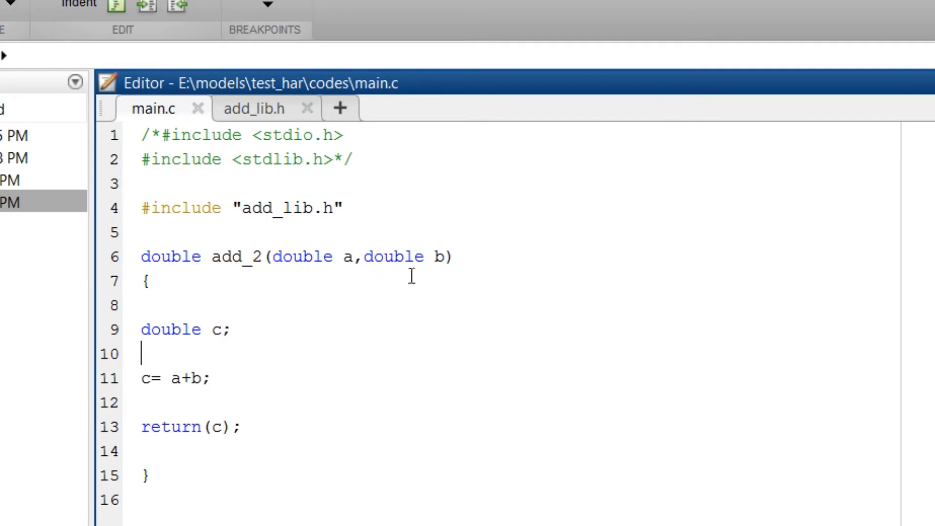
pyautogui.moveTo(289, 403)
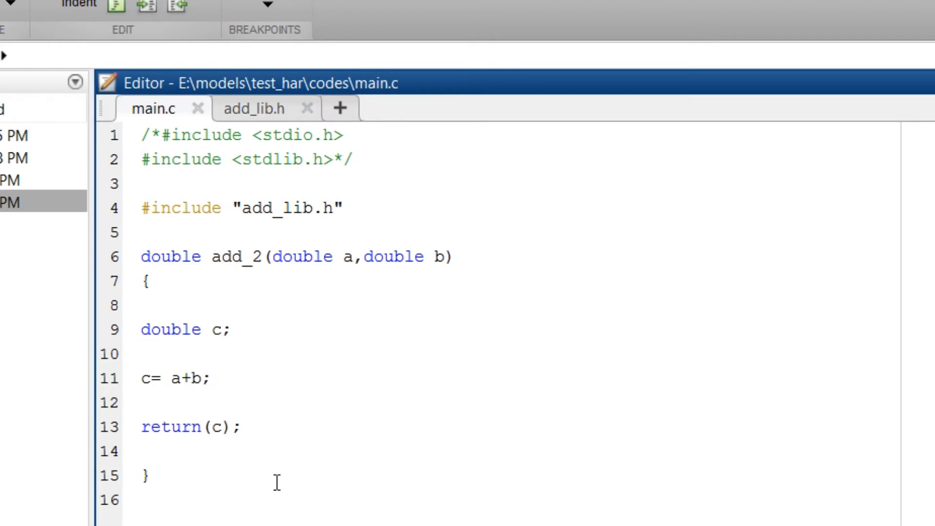
pyautogui.moveTo(292, 437)
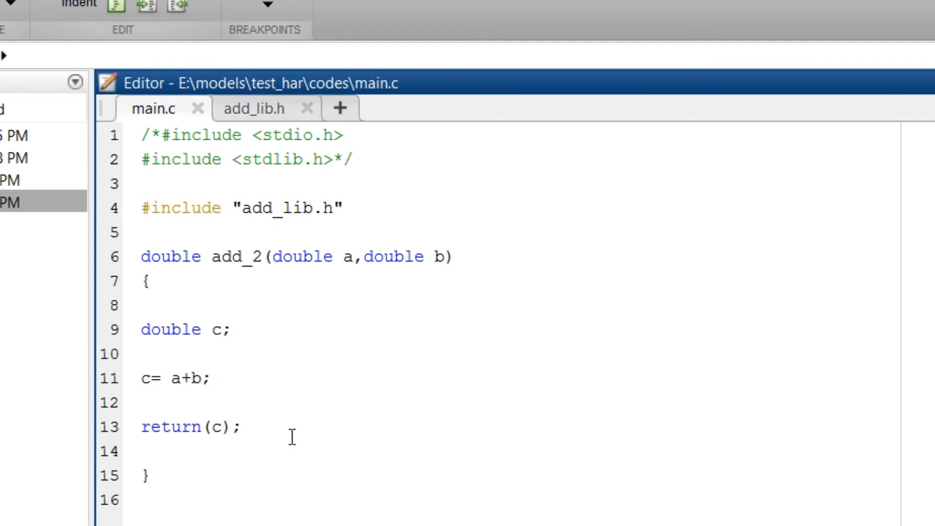
pyautogui.click(142, 353)
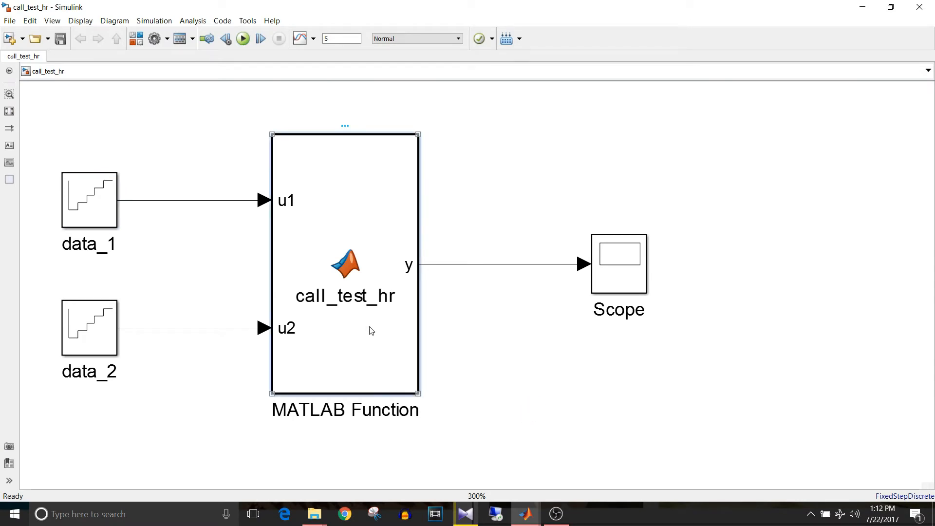
# Open the MATLAB Function block code calling add_2 on u1, u2 via coder.ceval.
pyautogui.doubleClick(345, 265)
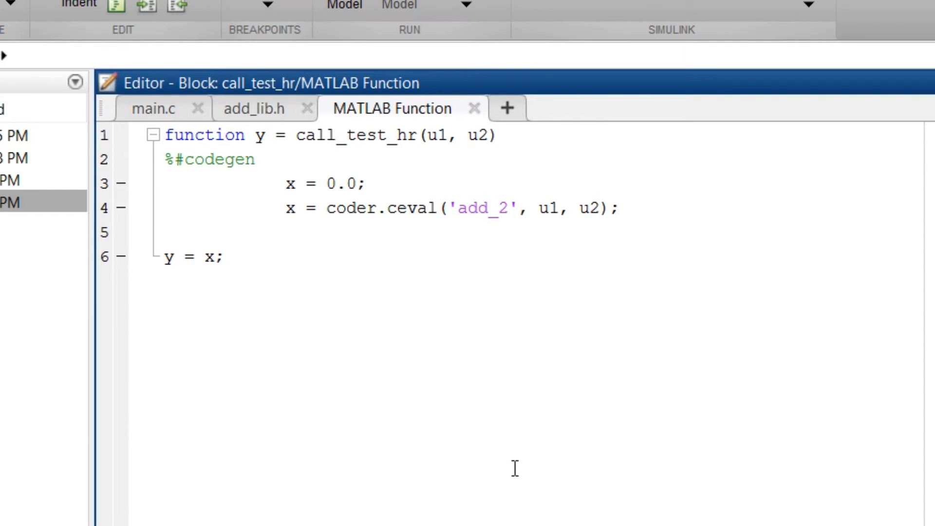
pyautogui.moveTo(461, 241)
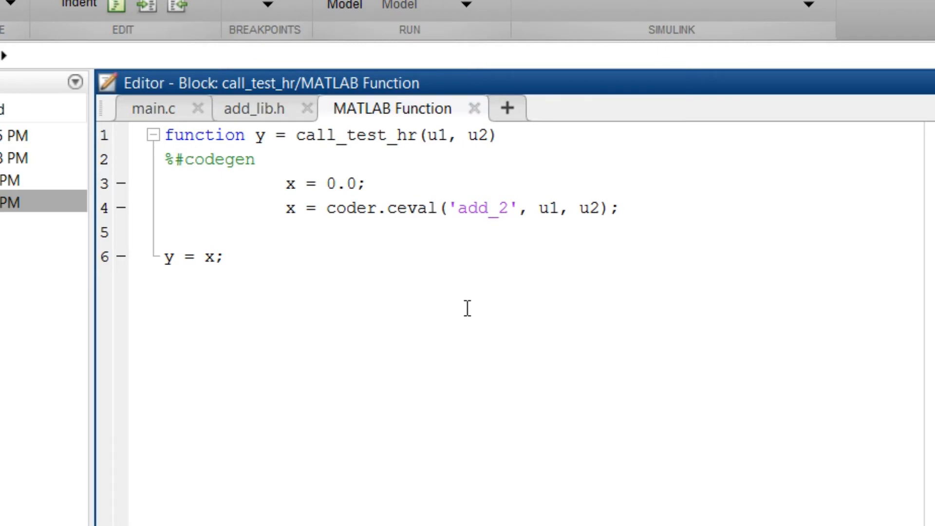
pyautogui.moveTo(487, 219)
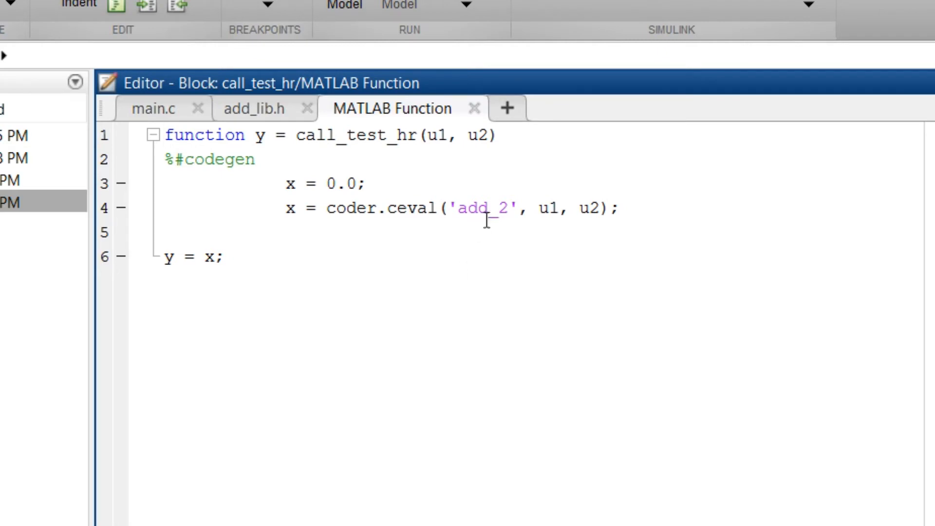
pyautogui.moveTo(489, 227)
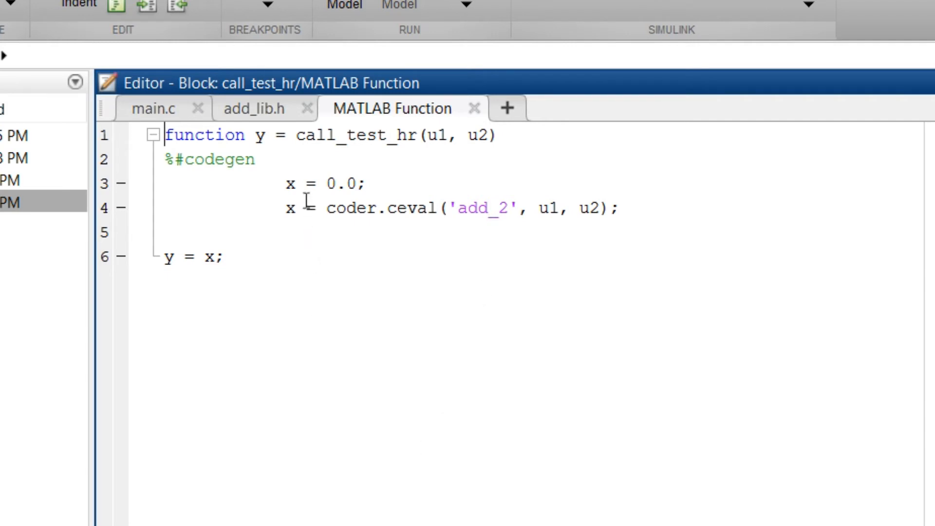
pyautogui.moveTo(349, 184)
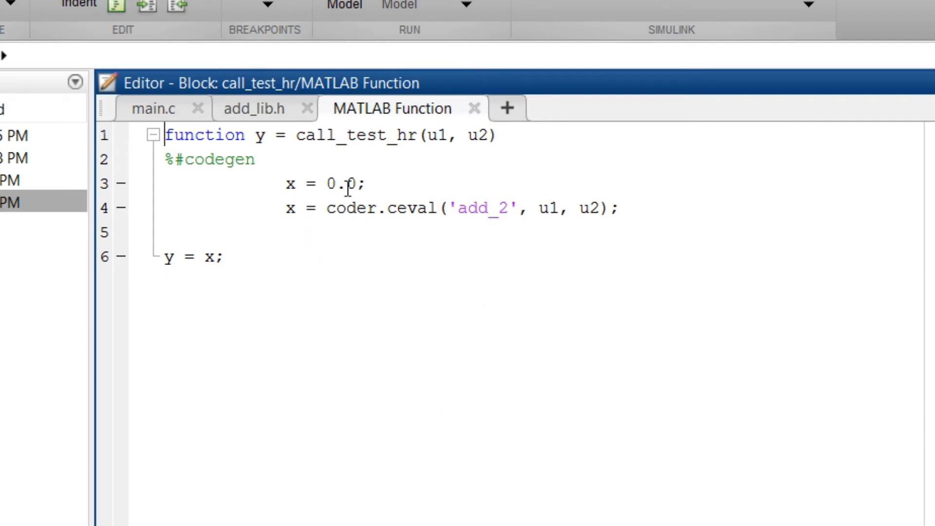
pyautogui.moveTo(367, 217)
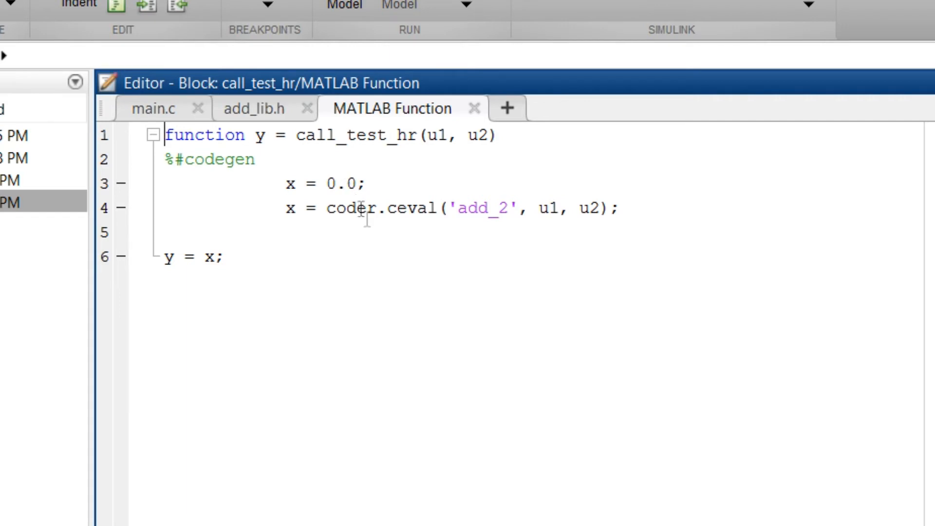
pyautogui.moveTo(382, 243)
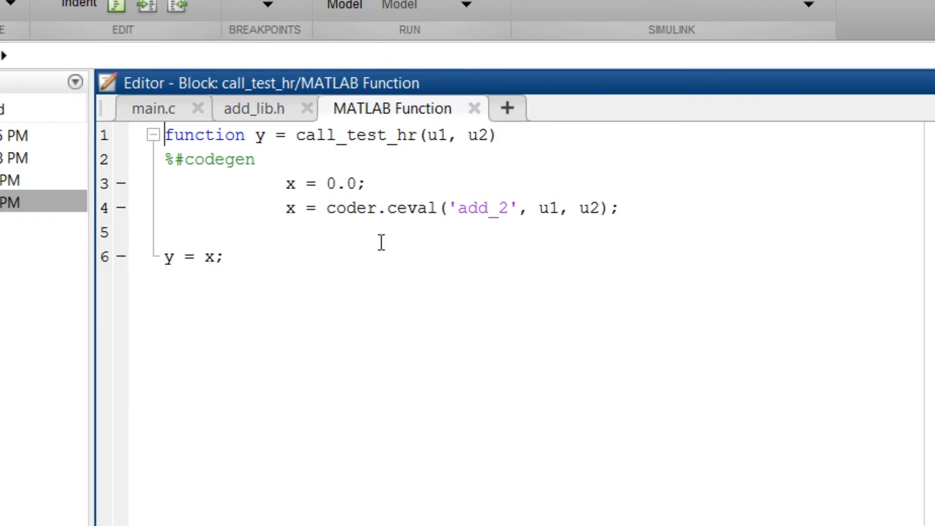
pyautogui.moveTo(382, 241)
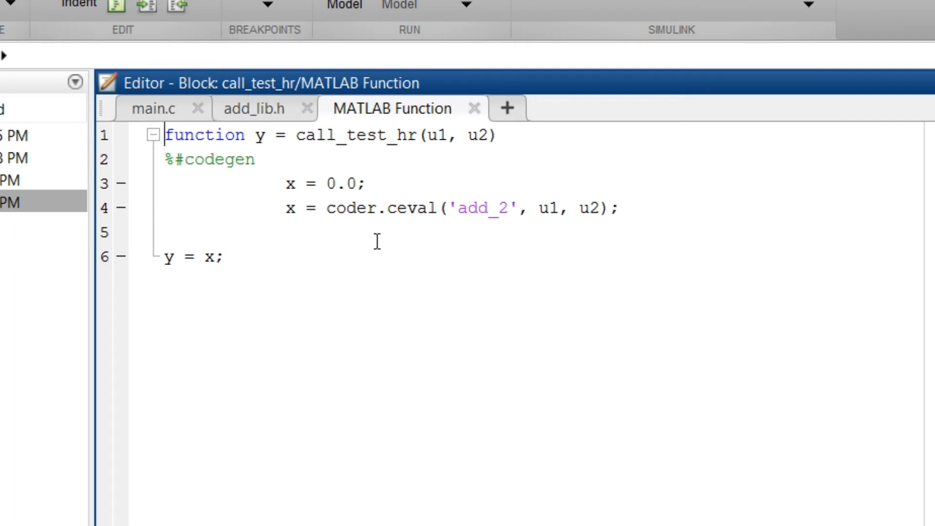
pyautogui.moveTo(377, 209)
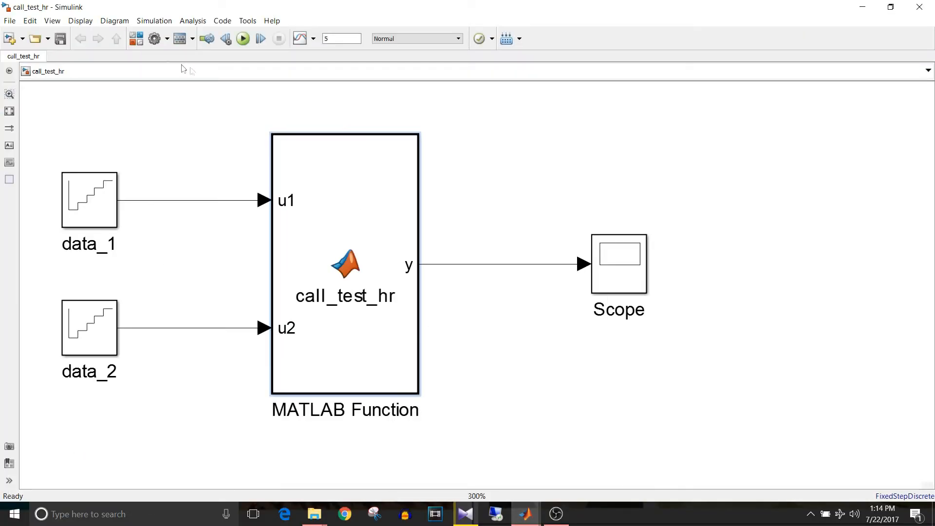
# Add #include "add_lib.h" as header and main.c as source file in Simulation Target, then apply.
pyautogui.click(154, 38)
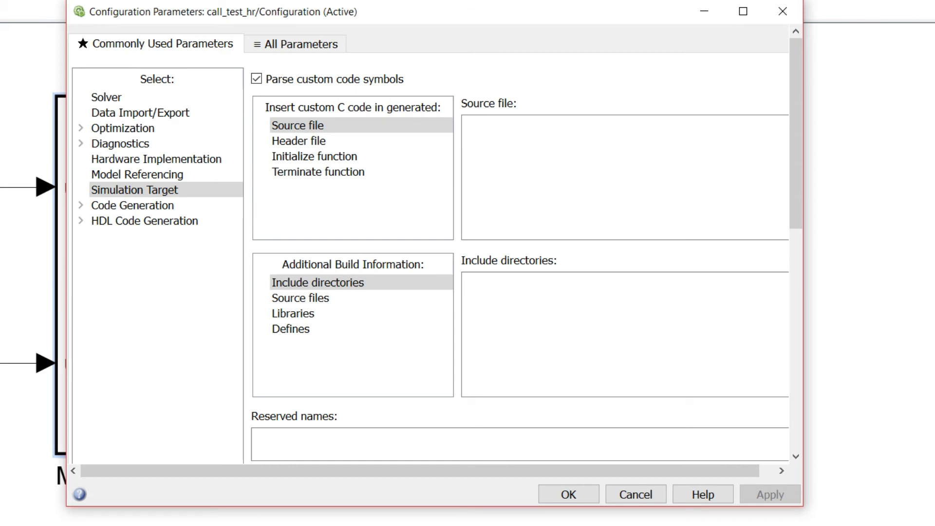
pyautogui.click(134, 190)
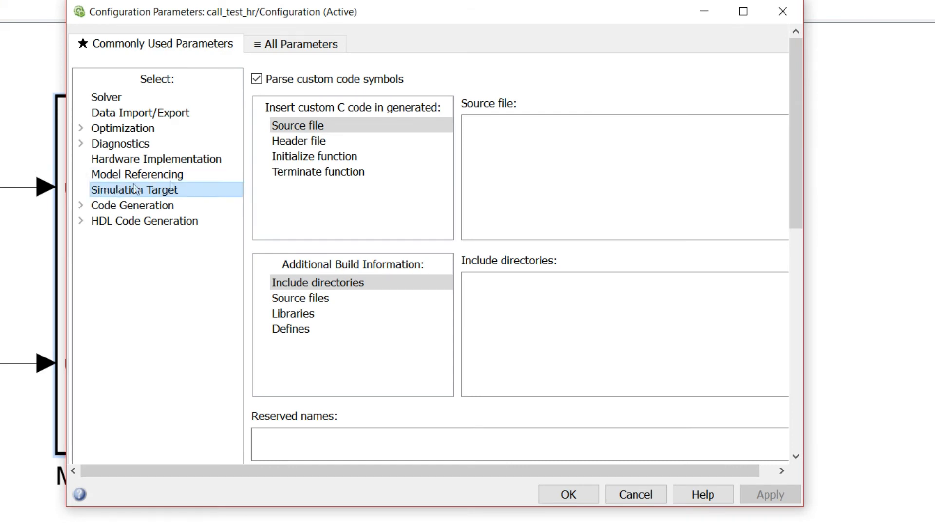
pyautogui.click(298, 141)
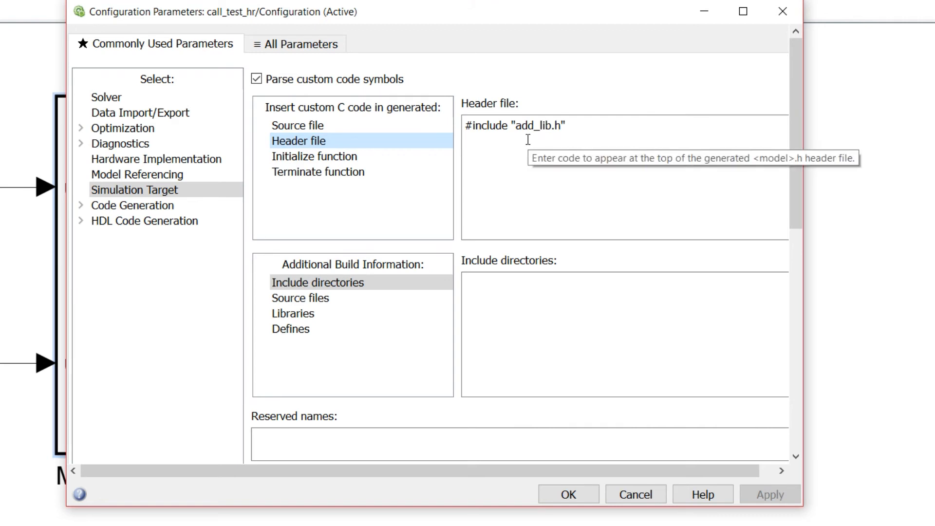
pyautogui.moveTo(570, 132)
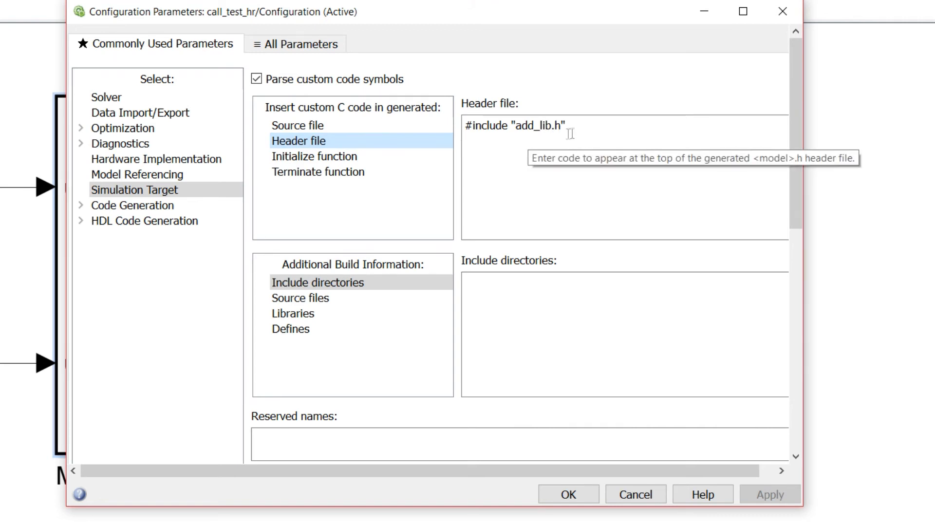
pyautogui.moveTo(301, 298)
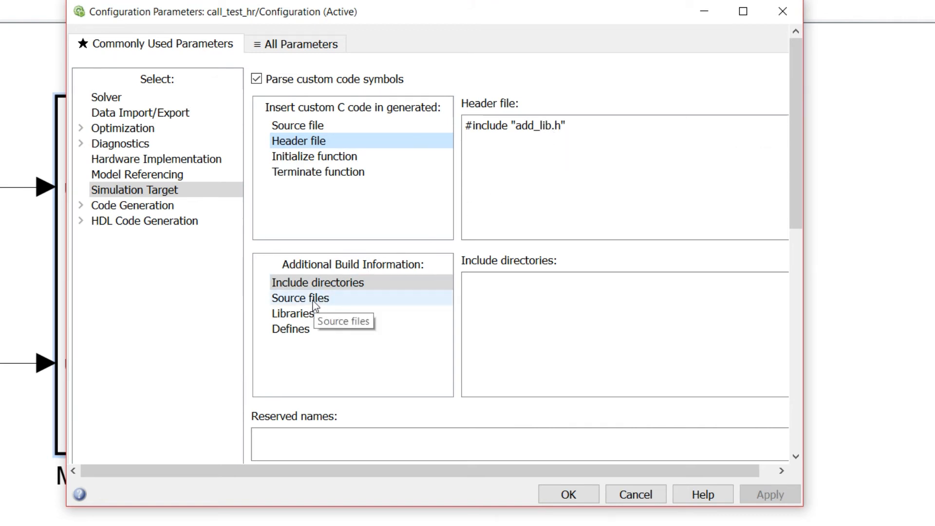
pyautogui.click(301, 298)
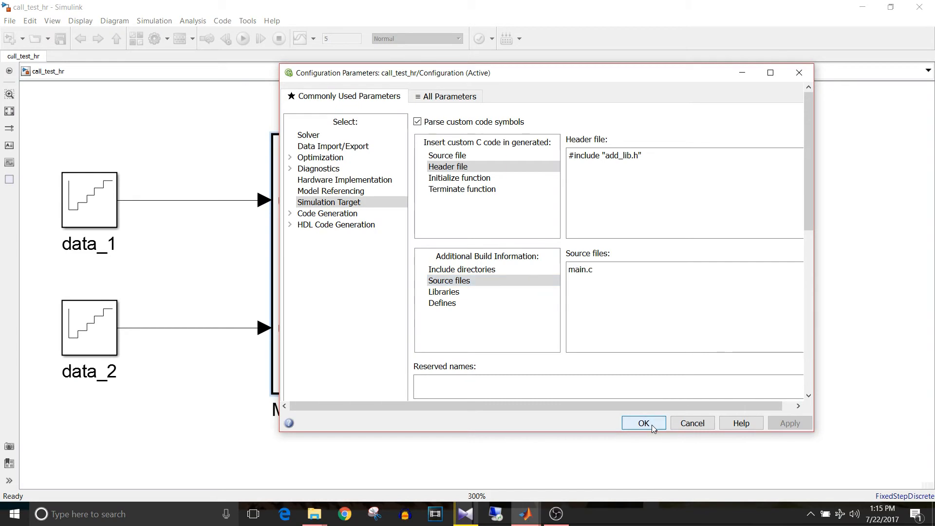
pyautogui.click(643, 423)
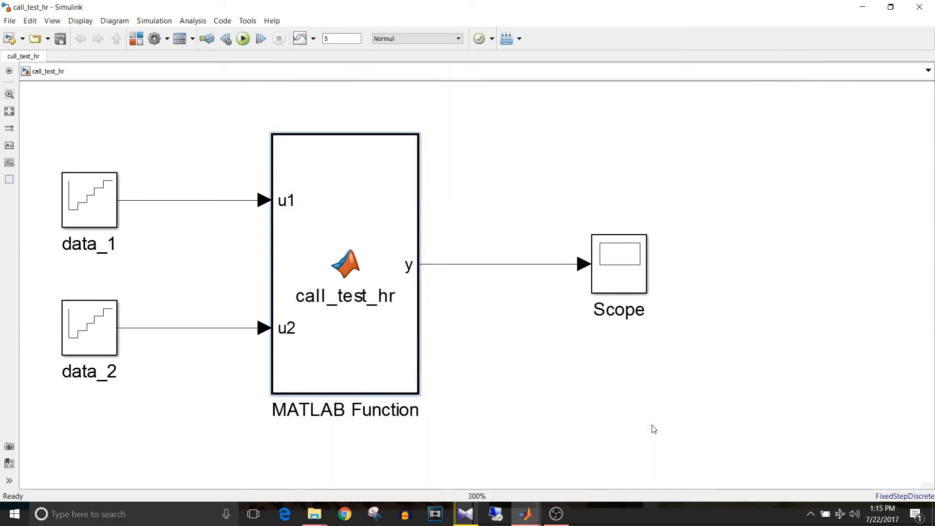
pyautogui.click(89, 200)
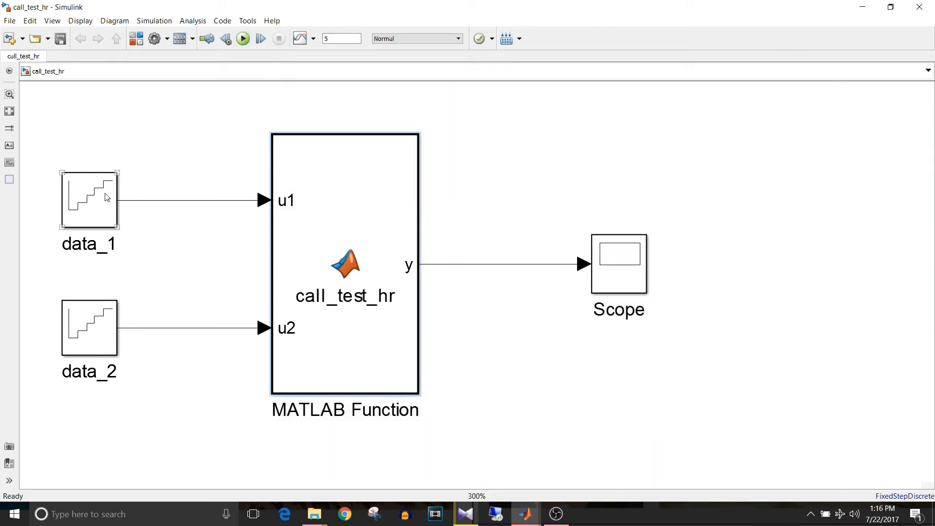
pyautogui.click(144, 130)
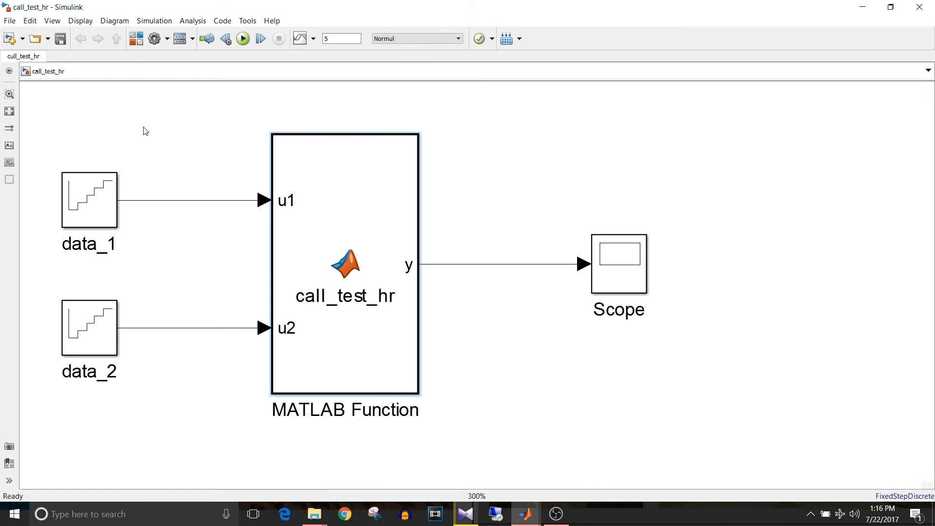
pyautogui.moveTo(250, 111)
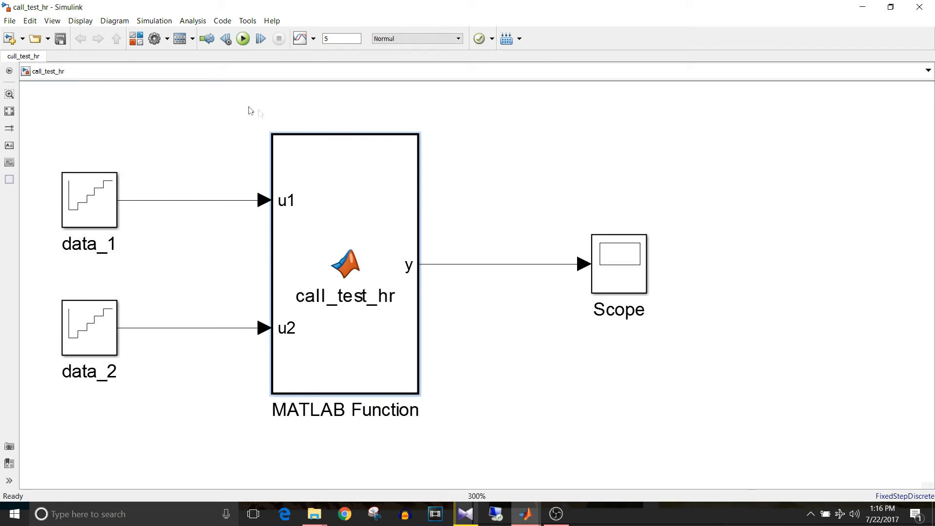
pyautogui.moveTo(831, 24)
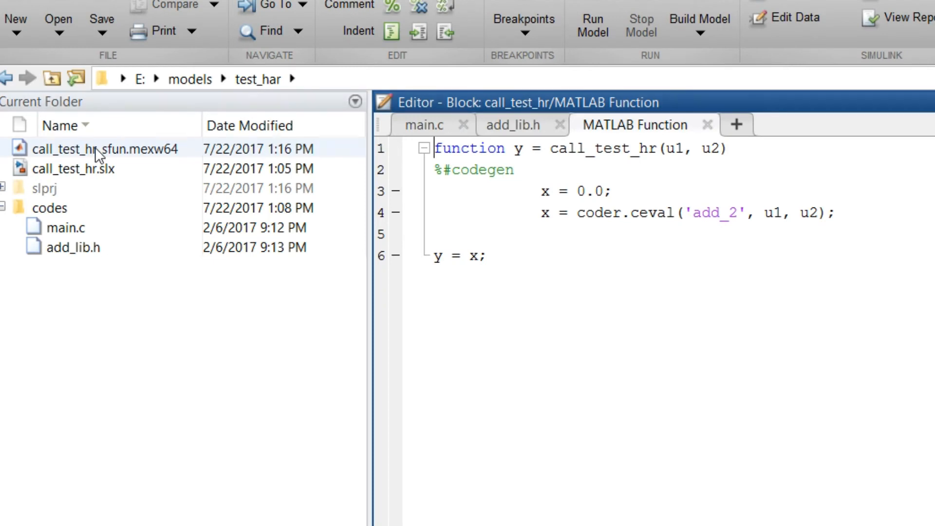
# Check the generated call_test_hr_sfun.mexw64 file and return to the Simulink model.
pyautogui.click(104, 148)
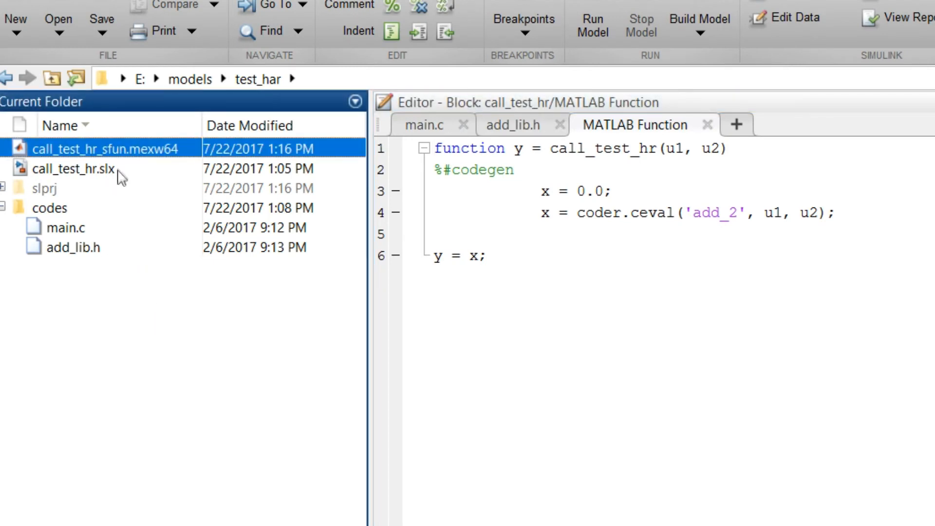
pyautogui.moveTo(95, 169)
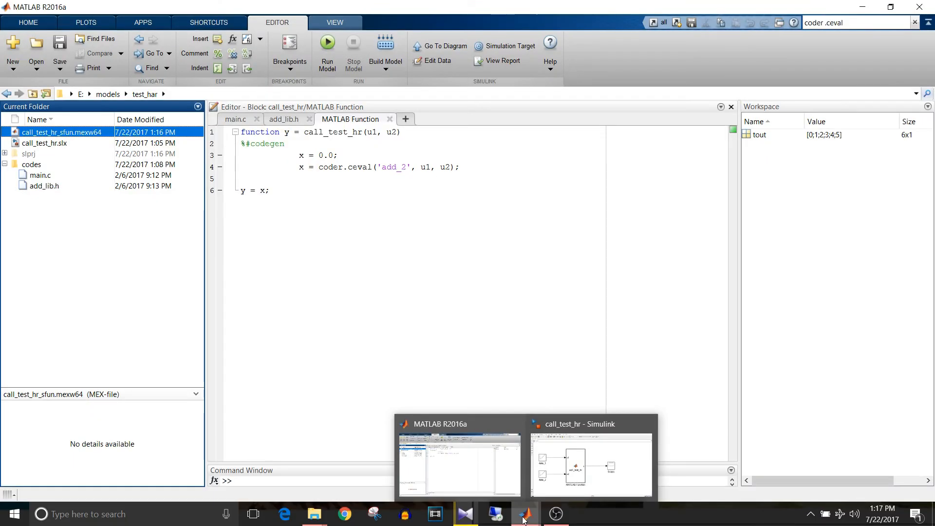
pyautogui.click(591, 466)
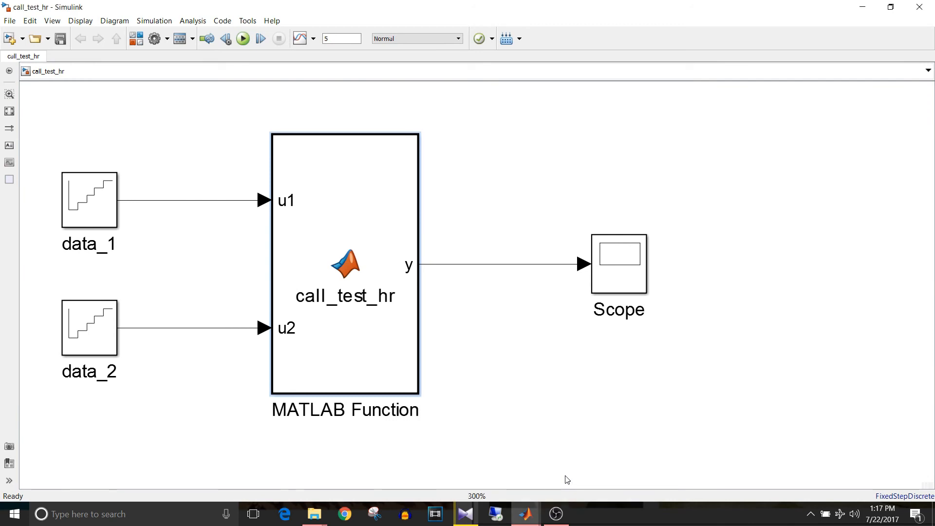
# Maximize the Scope showing the summed staircase rising from 2 to 10 over five seconds.
pyautogui.doubleClick(618, 264)
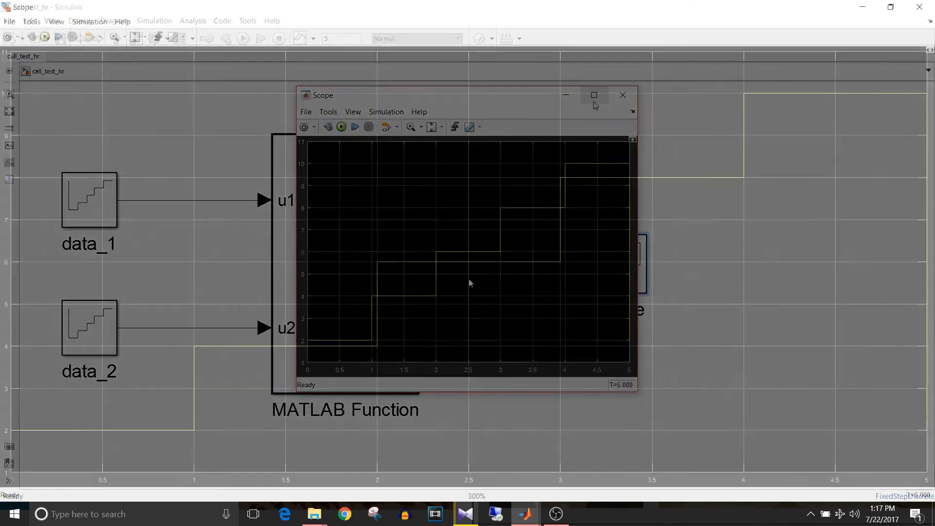
pyautogui.click(593, 95)
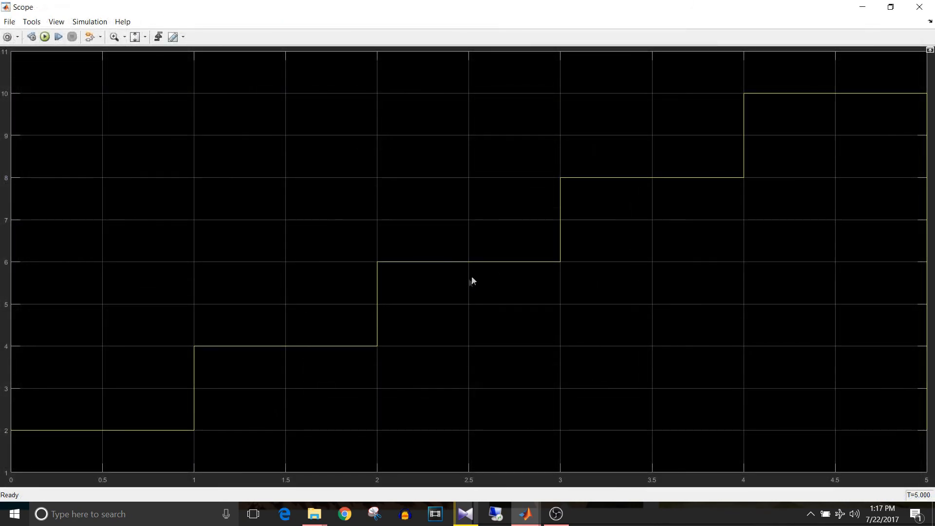